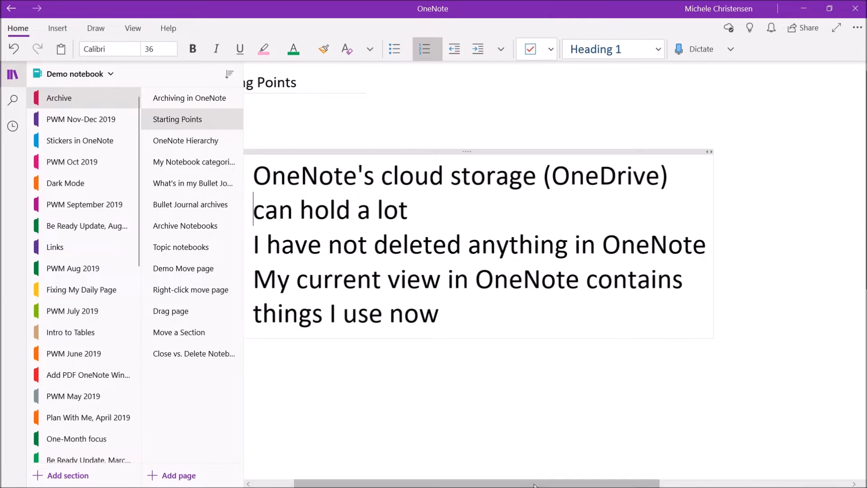
Step: View the OneNote Hierarchy diagram page, then the My Notebook categories page
{"action": "left_click", "coordinate": [426, 48]}
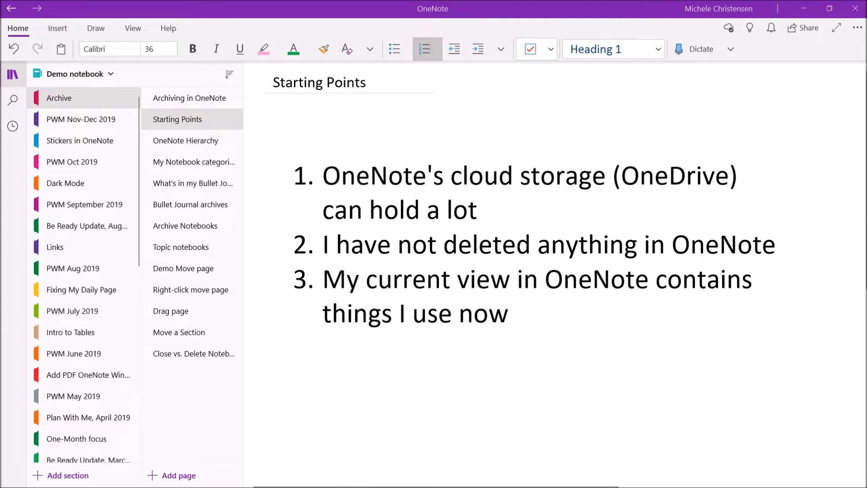
{"action": "mouse_move", "coordinate": [186, 141]}
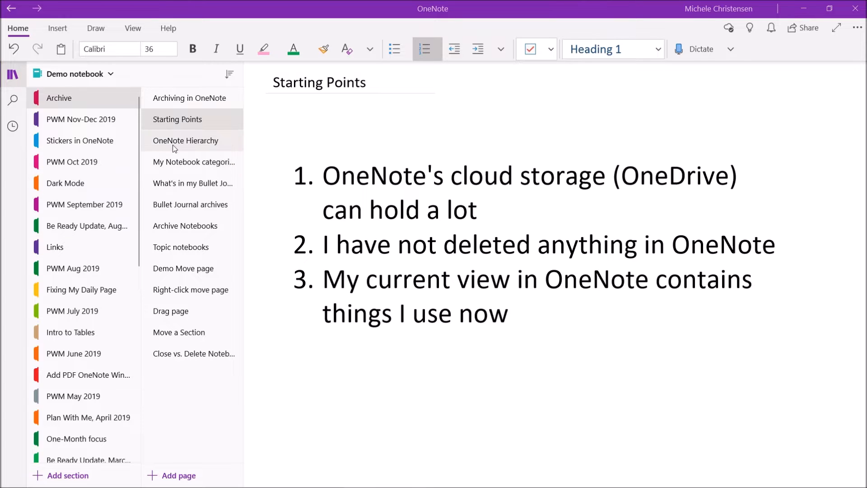
{"action": "left_click", "coordinate": [186, 141]}
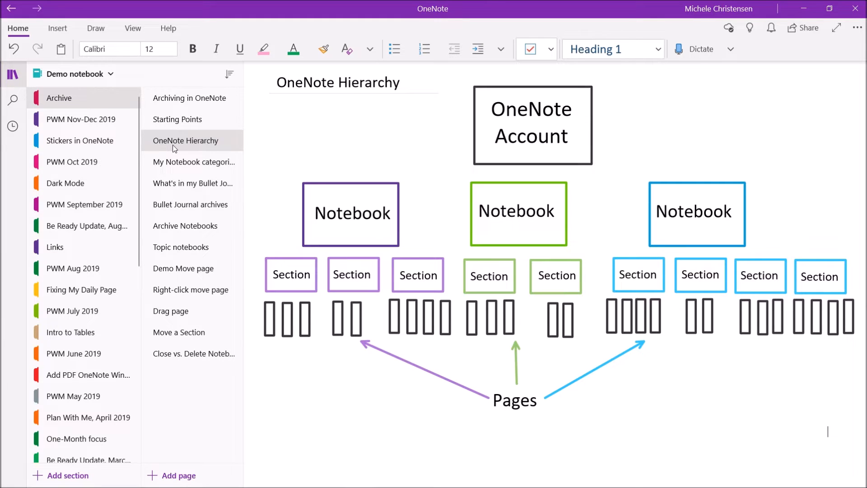
{"action": "left_click", "coordinate": [194, 161]}
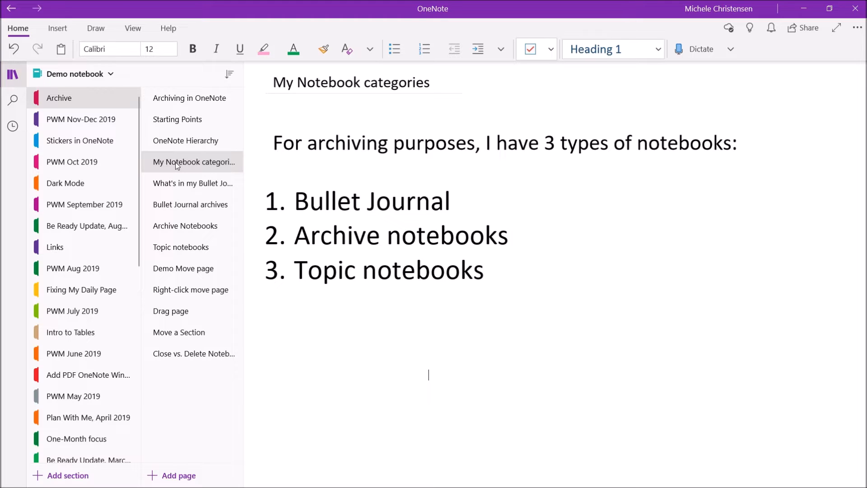
Step: View What's in my Bullet Journal?, then the Bullet Journal archives page
{"action": "left_click", "coordinate": [191, 183]}
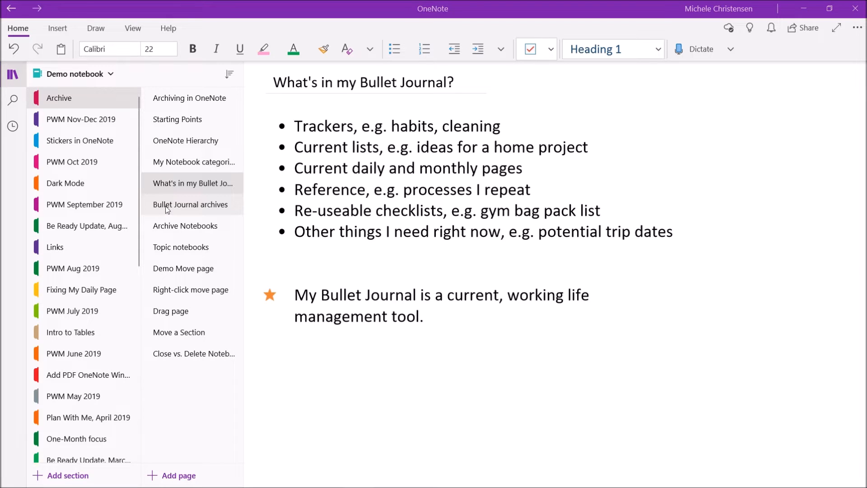
{"action": "left_click", "coordinate": [191, 204]}
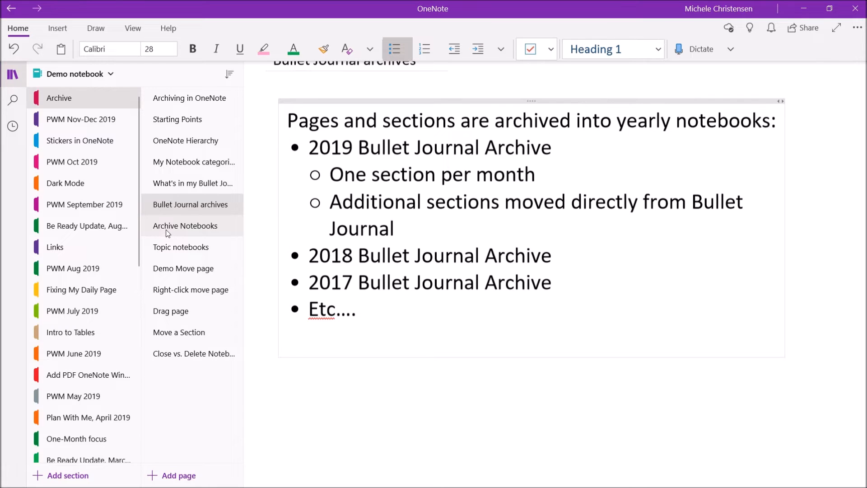
Step: View the Archive Notebooks page, then the Topic notebooks page
{"action": "left_click", "coordinate": [185, 226]}
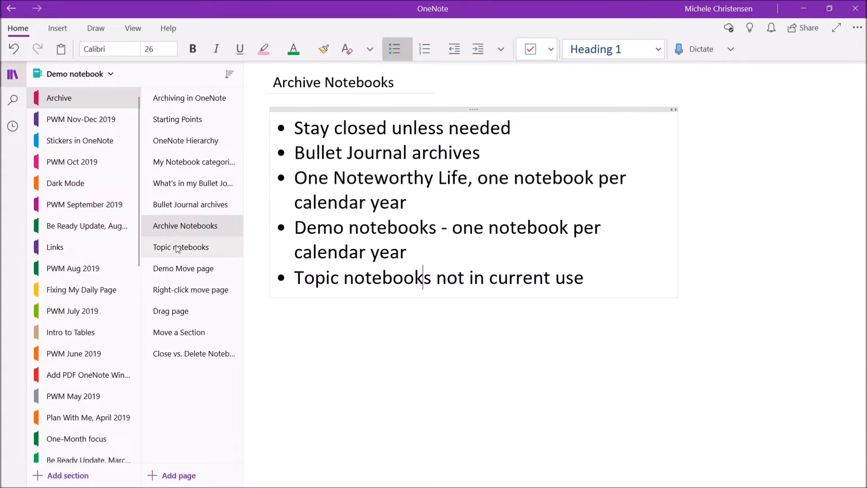
{"action": "left_click", "coordinate": [180, 247]}
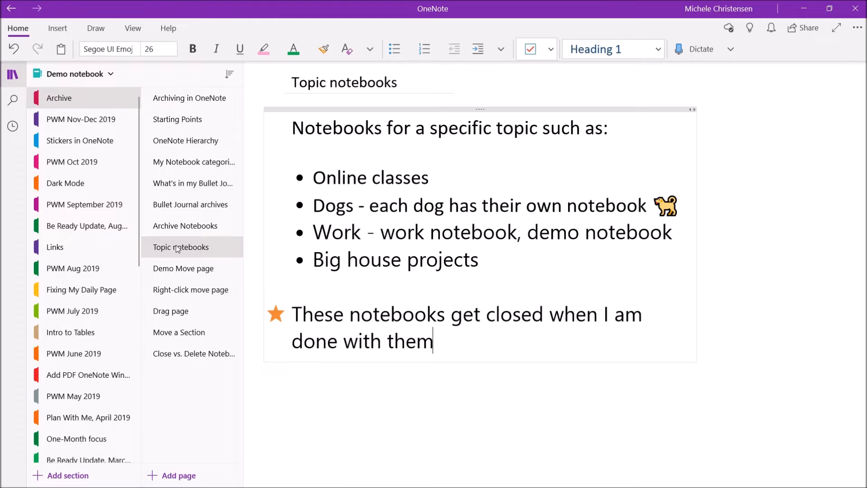
{"action": "mouse_move", "coordinate": [13, 250]}
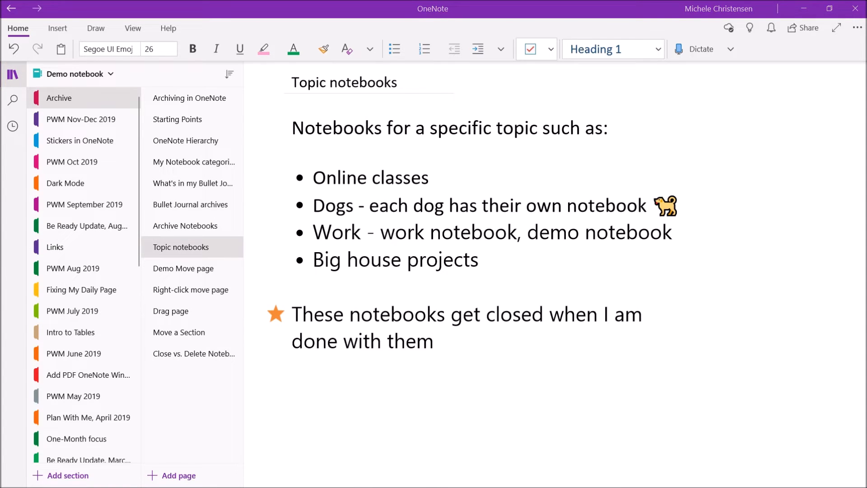
{"action": "mouse_move", "coordinate": [4, 308]}
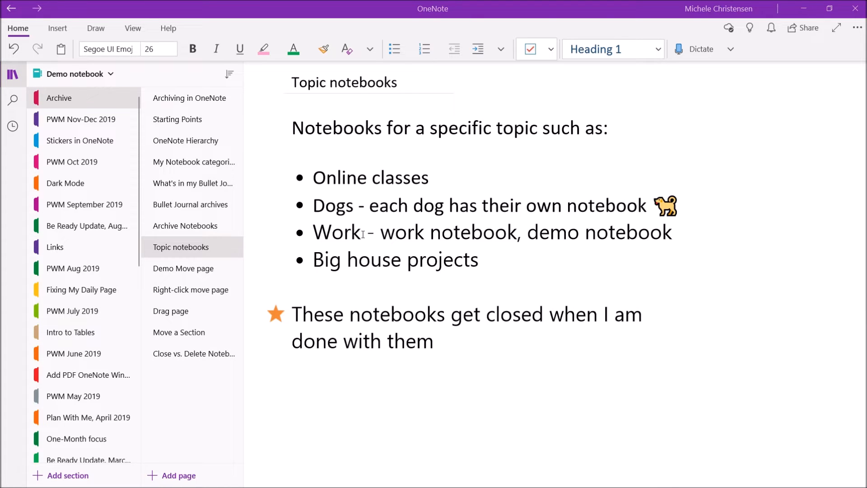
{"action": "mouse_move", "coordinate": [354, 267]}
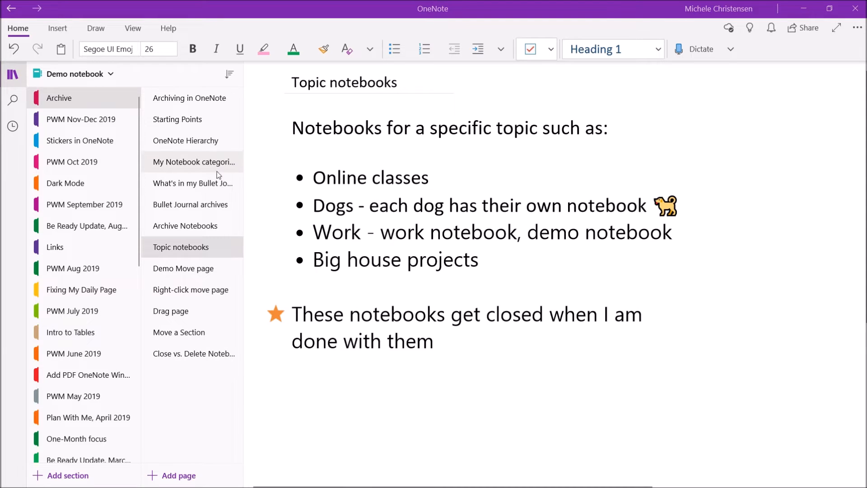
{"action": "mouse_move", "coordinate": [193, 162]}
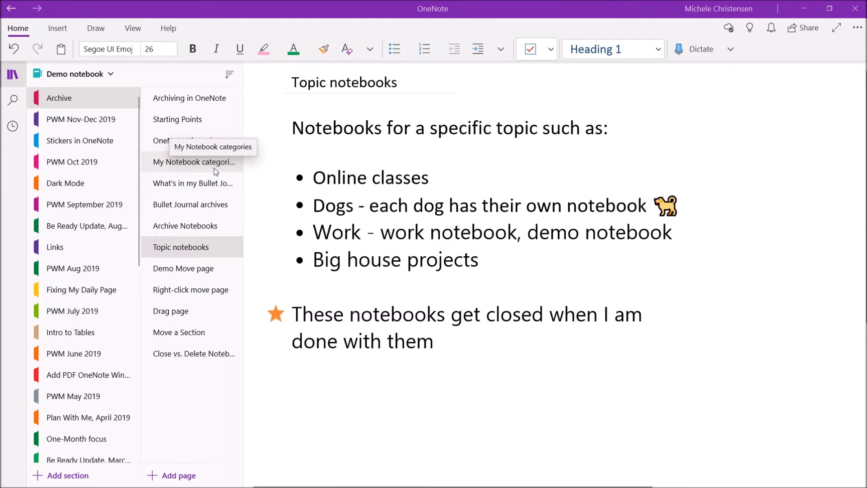
Step: Revisit My Notebook categories, then view the Demo Move page instructions
{"action": "left_click", "coordinate": [193, 162]}
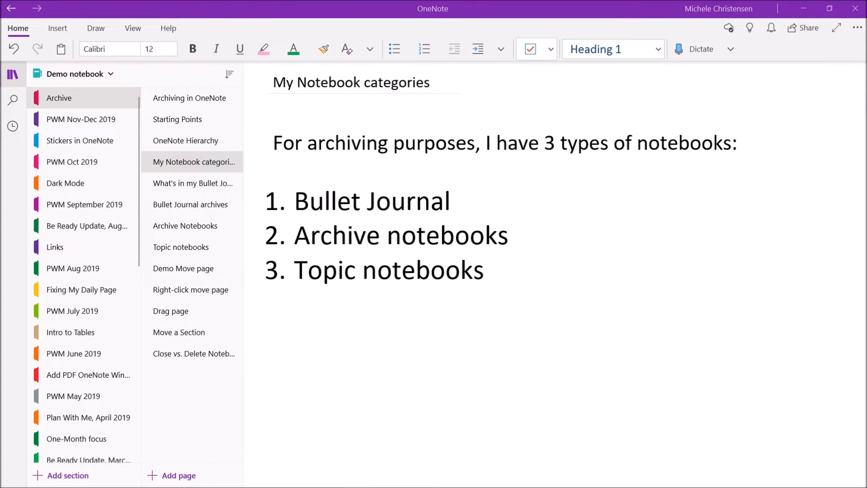
{"action": "mouse_move", "coordinate": [3, 240]}
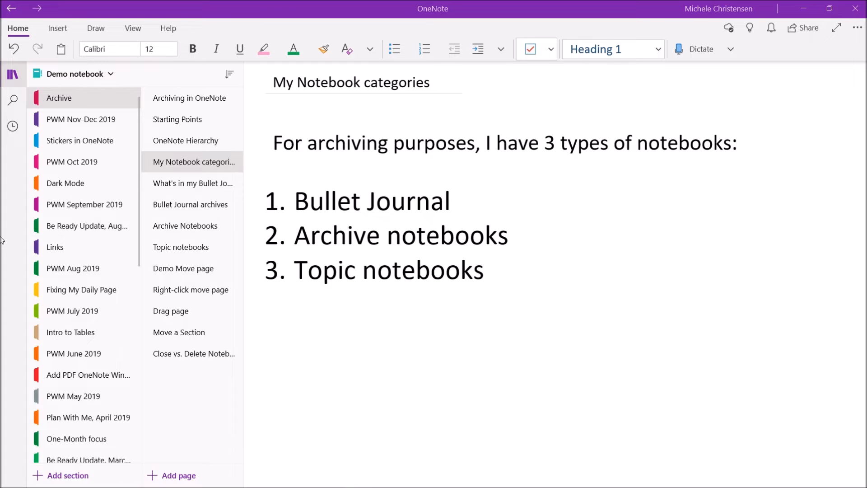
{"action": "left_click", "coordinate": [184, 268]}
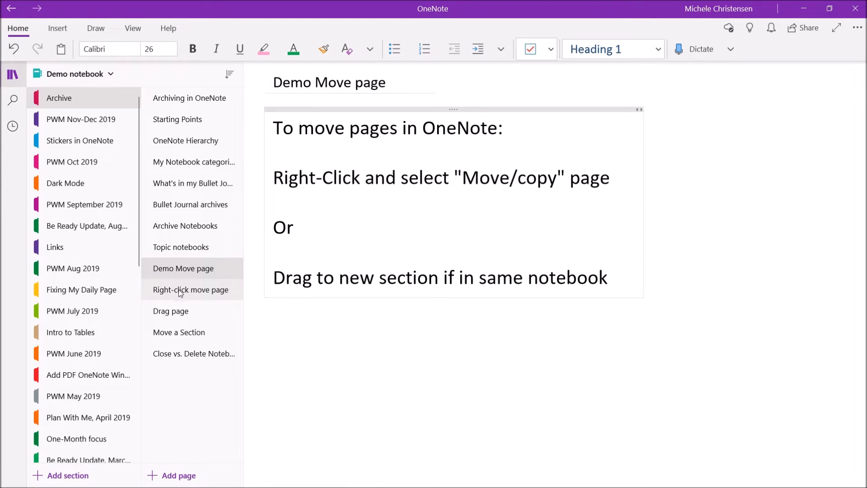
{"action": "left_click", "coordinate": [191, 289]}
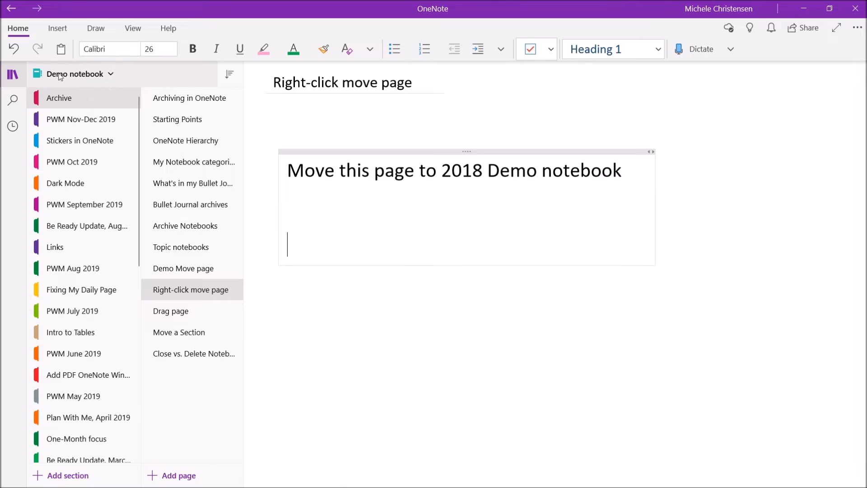
{"action": "mouse_move", "coordinate": [163, 294]}
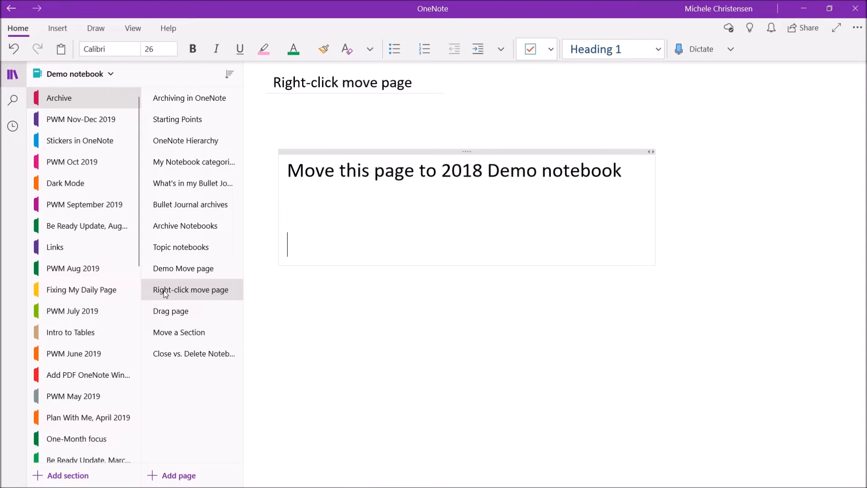
Step: Bring up Move/Copy for the Right-click move page page via its context menu
{"action": "right_click", "coordinate": [191, 289]}
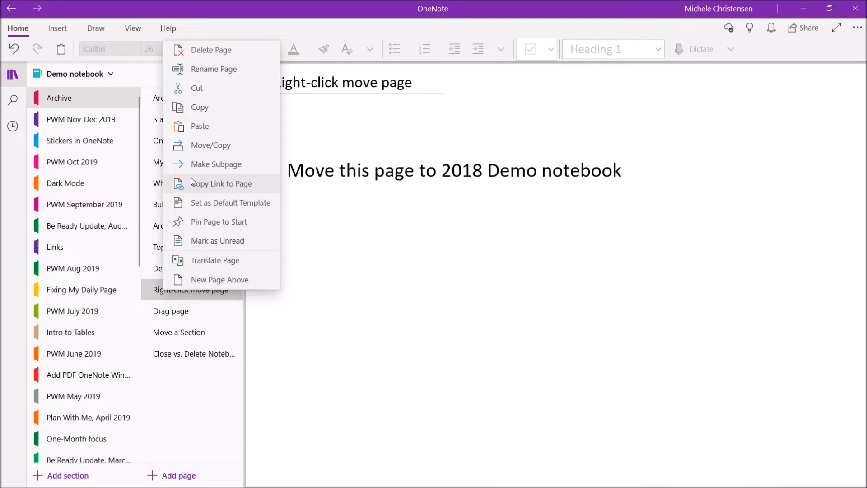
{"action": "mouse_move", "coordinate": [210, 144]}
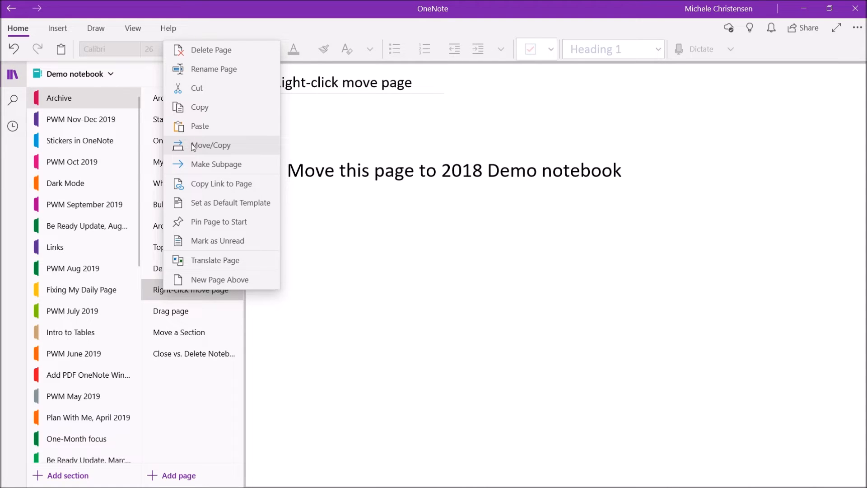
{"action": "left_click", "coordinate": [210, 145]}
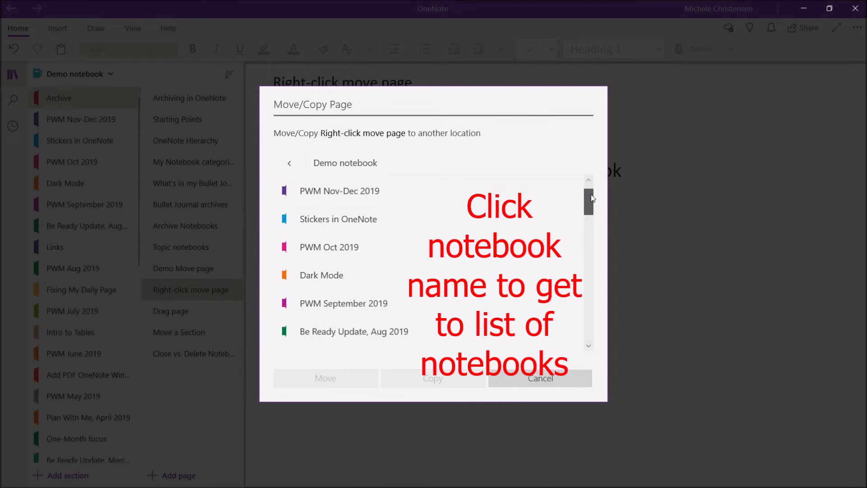
Step: Choose New Section 1 of the 2018 Demo notebook as destination and move the page
{"action": "scroll", "scroll_direction": "down", "scroll_amount": 3}
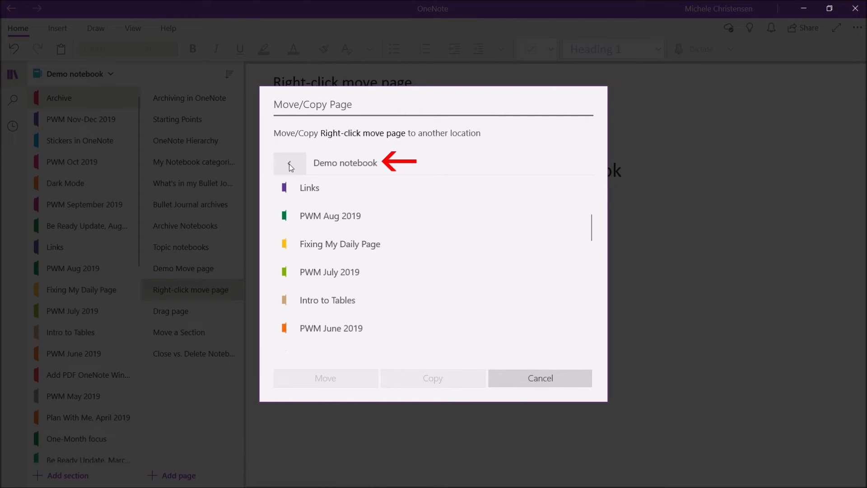
{"action": "left_click", "coordinate": [289, 162]}
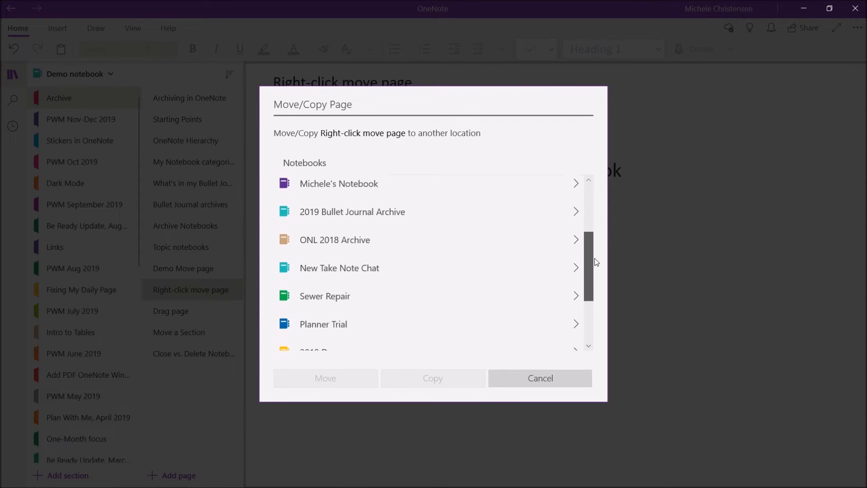
{"action": "scroll", "scroll_direction": "down", "scroll_amount": 3}
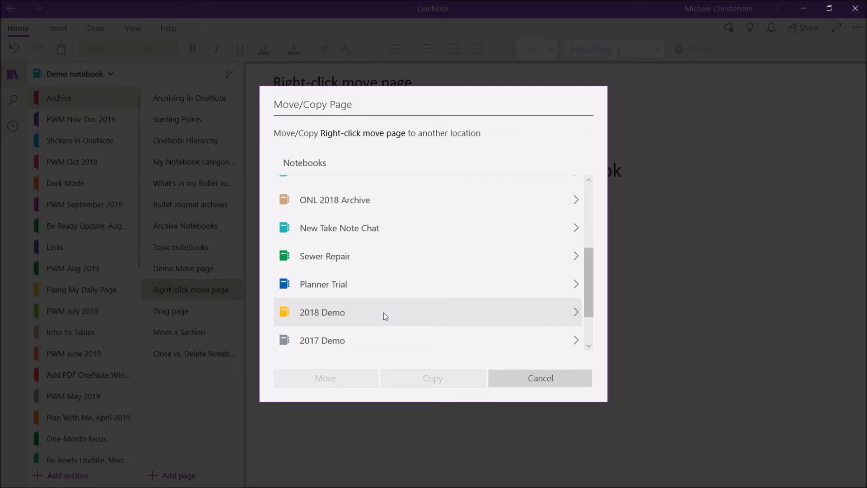
{"action": "left_click", "coordinate": [321, 312]}
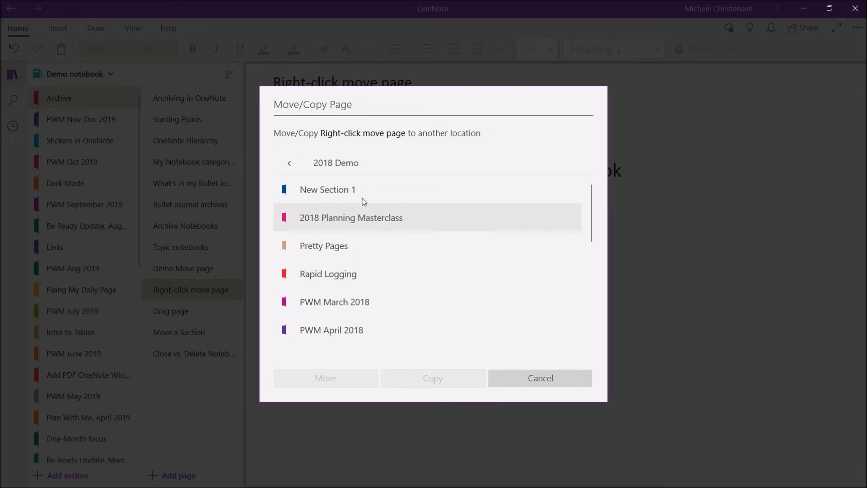
{"action": "mouse_move", "coordinate": [327, 189]}
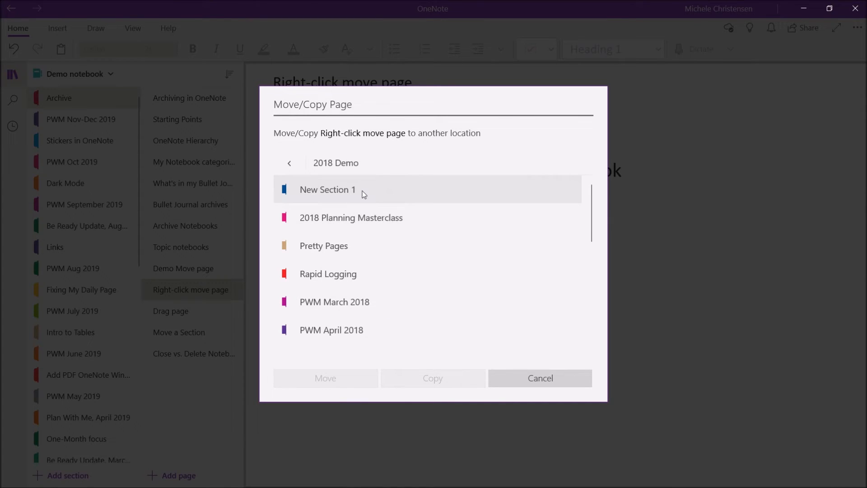
{"action": "left_click", "coordinate": [539, 378]}
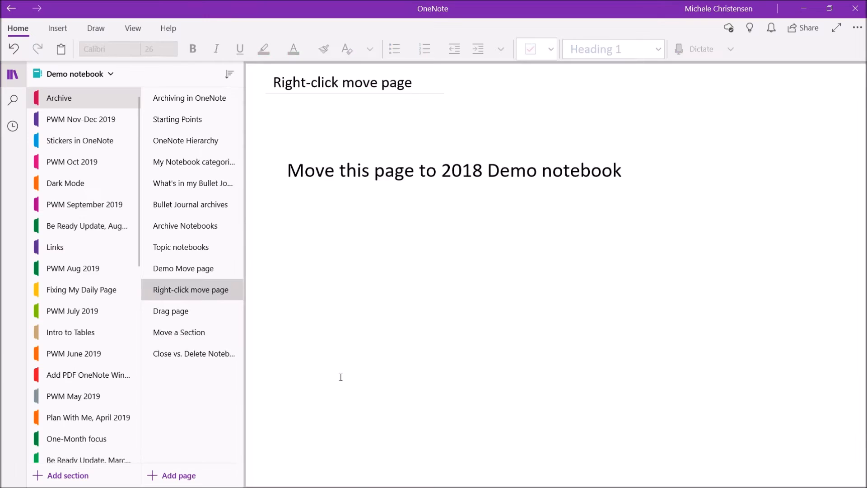
Step: Drag the Drag page page onto the Stickers in OneNote section, then return to Archive
{"action": "left_click", "coordinate": [171, 289]}
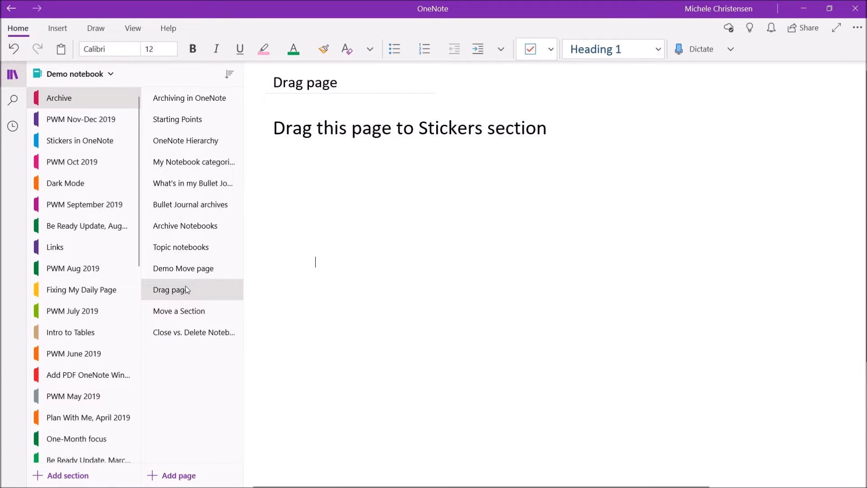
{"action": "mouse_move", "coordinate": [193, 290]}
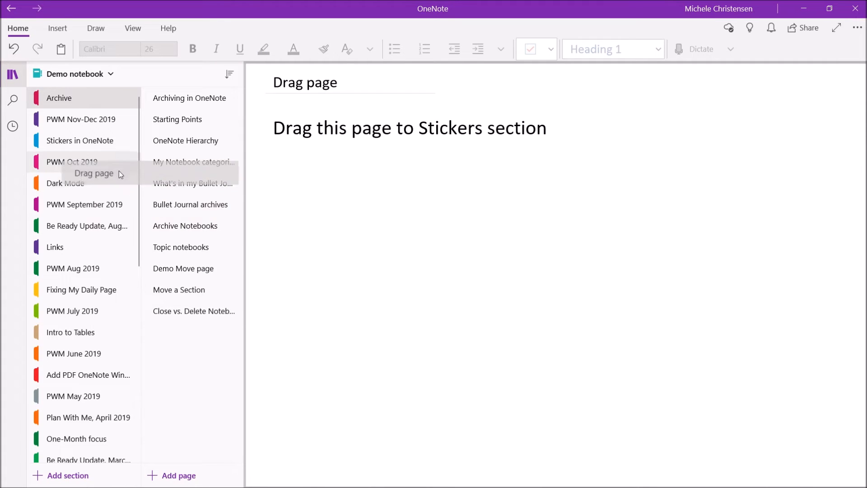
{"action": "left_click_drag", "start_coordinate": [117, 174], "coordinate": [78, 141]}
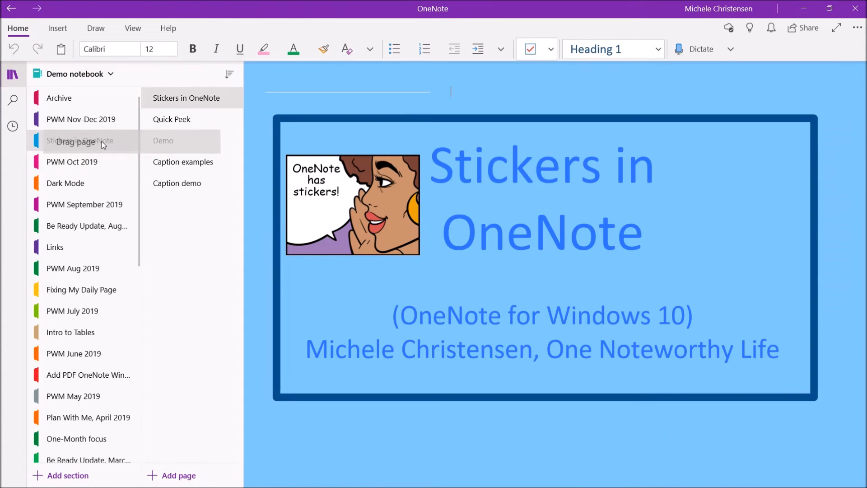
{"action": "left_click", "coordinate": [60, 98]}
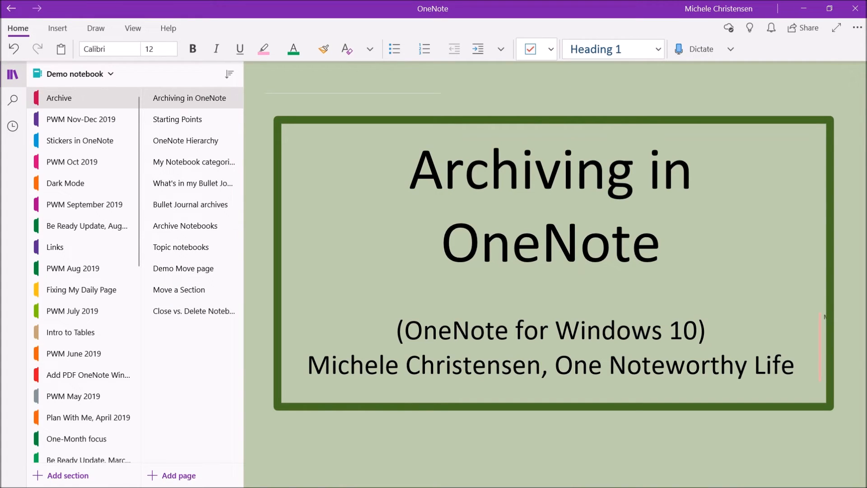
{"action": "mouse_move", "coordinate": [179, 289]}
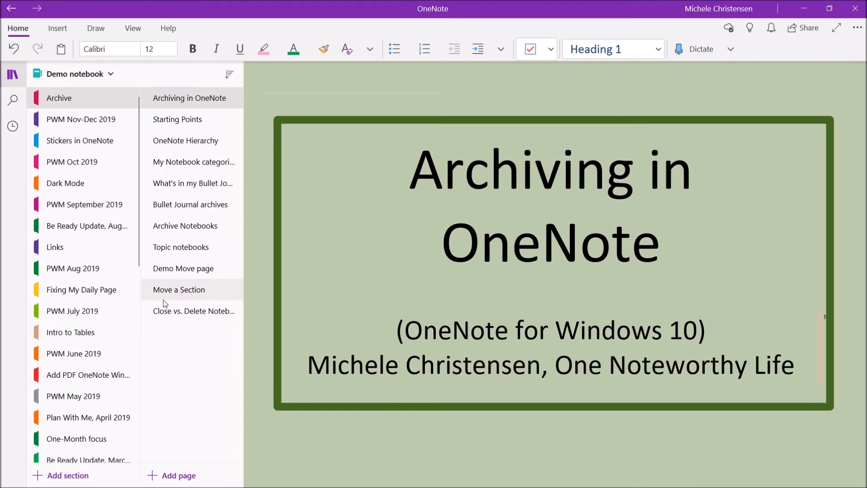
Step: View the Move a Section page and locate the PWM July 2018 section in the list
{"action": "left_click", "coordinate": [179, 289]}
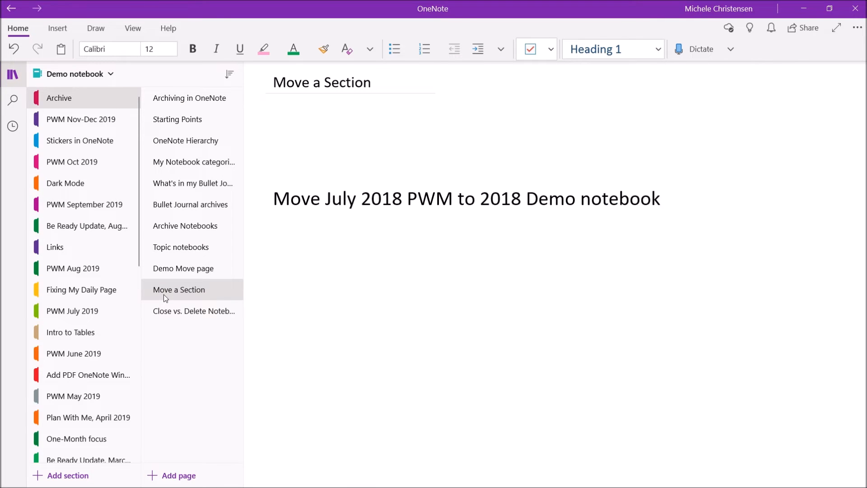
{"action": "left_click", "coordinate": [372, 347]}
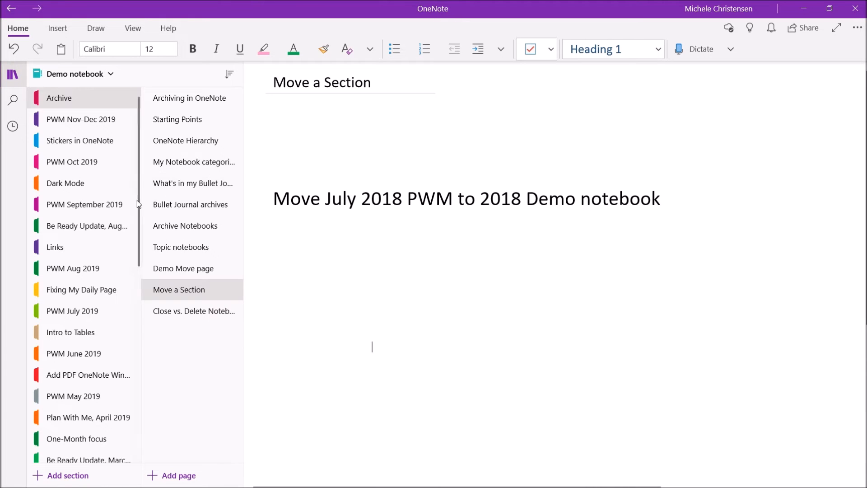
{"action": "scroll", "scroll_direction": "down", "scroll_amount": 3}
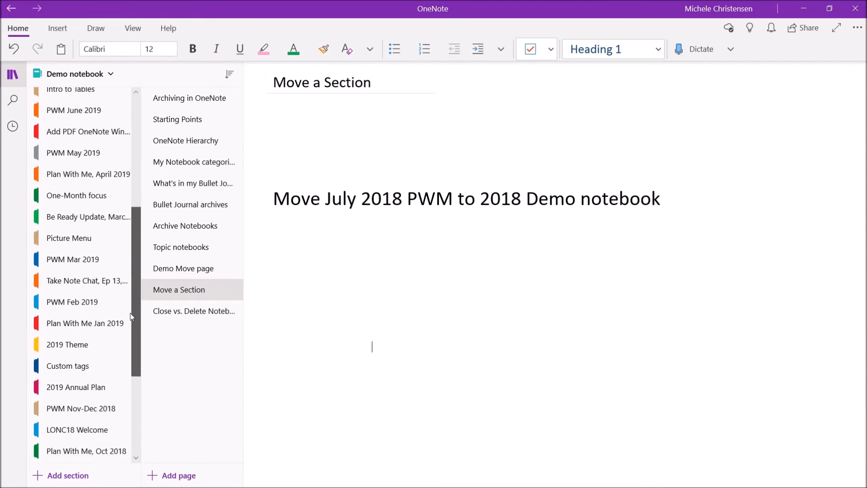
{"action": "scroll", "scroll_direction": "down", "scroll_amount": 3}
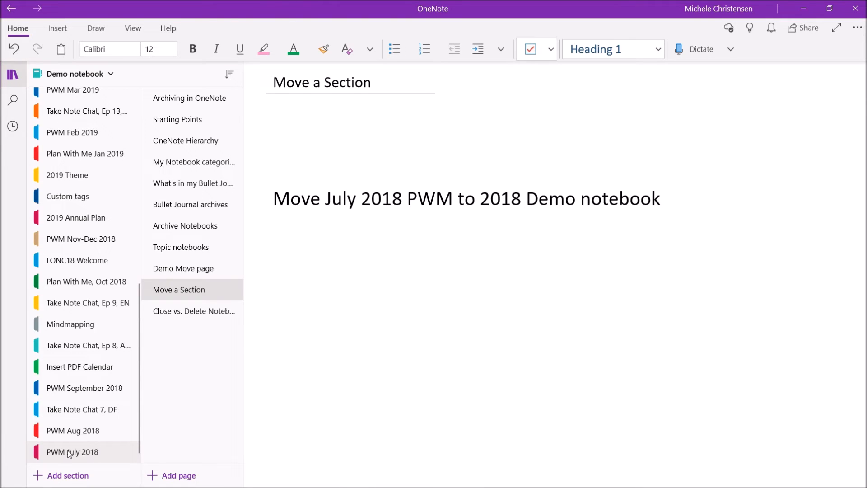
{"action": "left_click", "coordinate": [371, 346]}
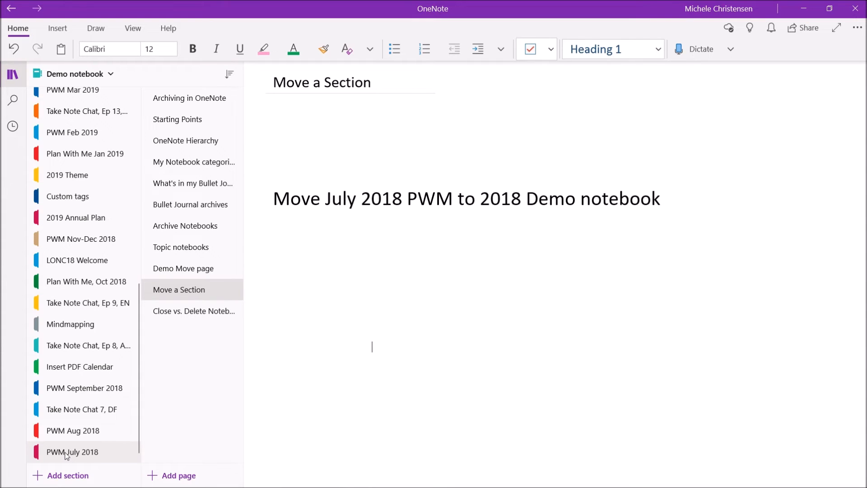
Step: Move the PWM July 2018 section to the 2018 Demo notebook via Move/Copy Section
{"action": "right_click", "coordinate": [73, 451]}
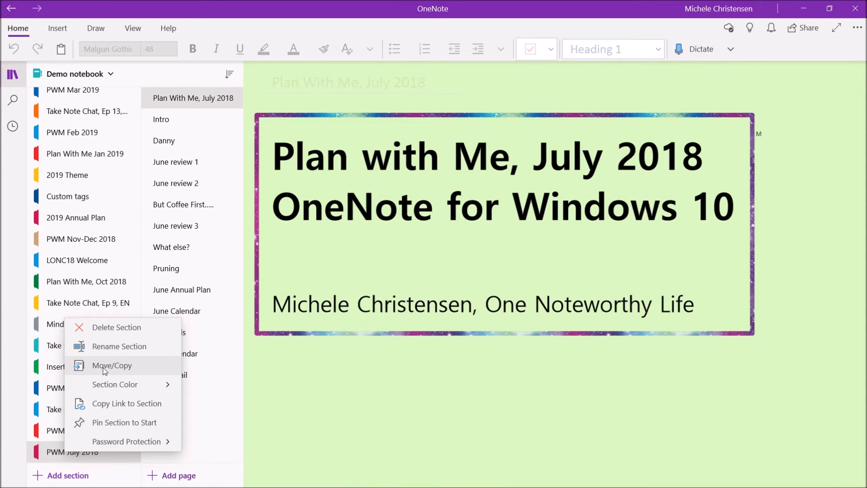
{"action": "left_click", "coordinate": [112, 365]}
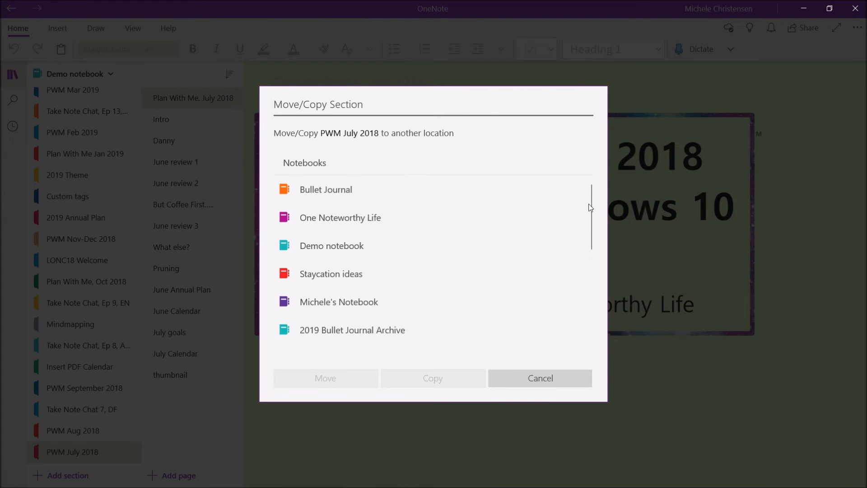
{"action": "scroll", "scroll_direction": "down", "scroll_amount": 3}
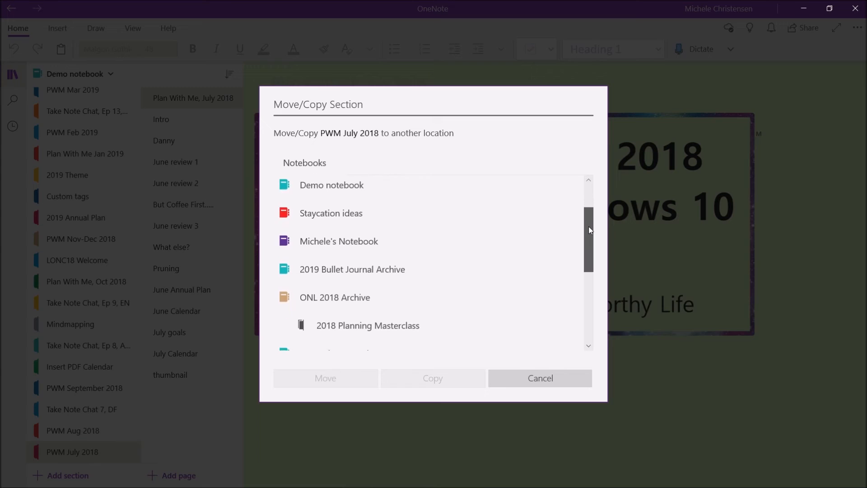
{"action": "scroll", "scroll_direction": "down", "scroll_amount": 3}
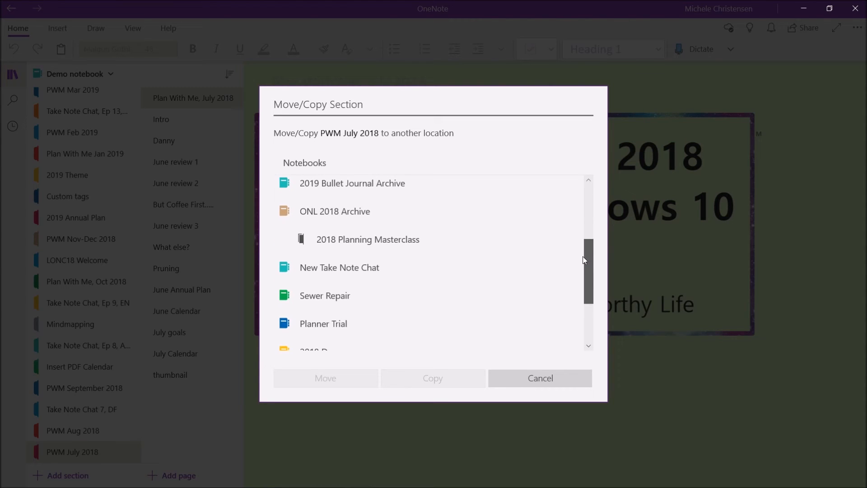
{"action": "left_click", "coordinate": [323, 327]}
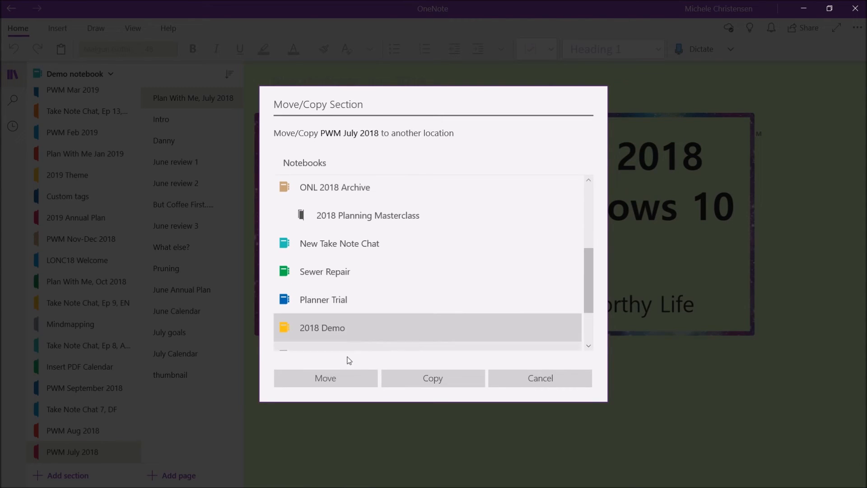
{"action": "left_click", "coordinate": [540, 377]}
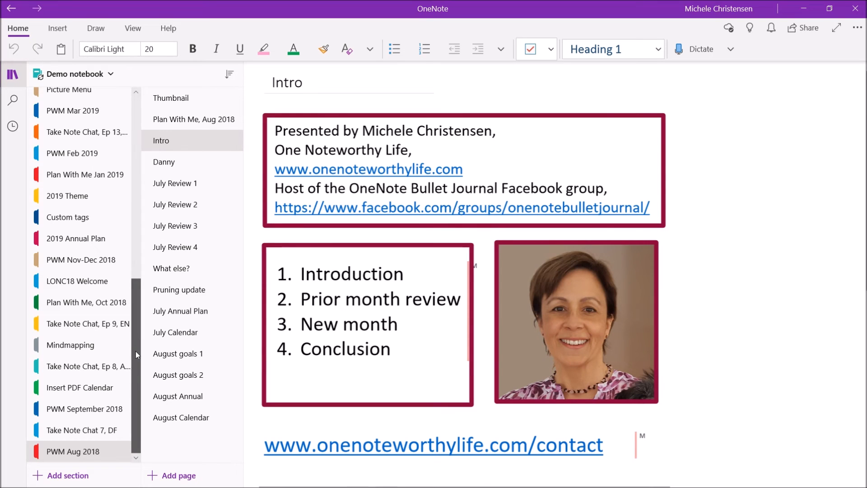
{"action": "scroll", "scroll_direction": "down", "scroll_amount": 3}
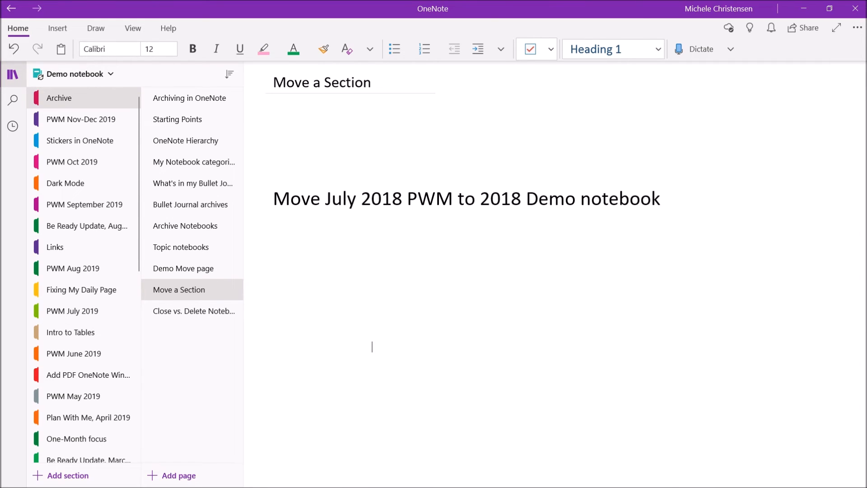
Step: View the Close vs. Delete Notebook page comparing closing and deleting notebooks
{"action": "left_click", "coordinate": [193, 311]}
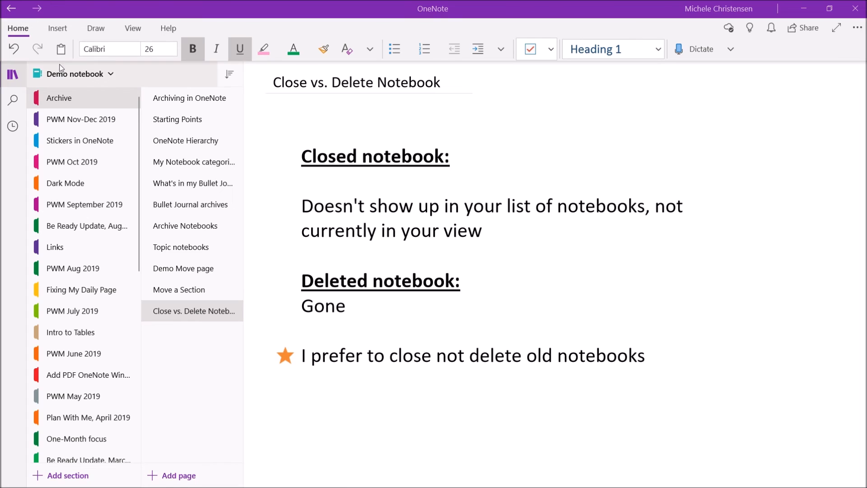
{"action": "mouse_move", "coordinate": [72, 73]}
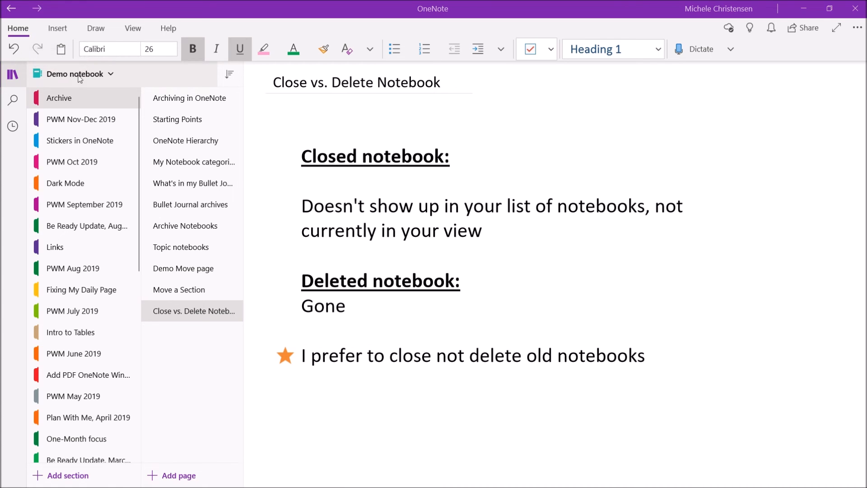
{"action": "mouse_move", "coordinate": [80, 73]}
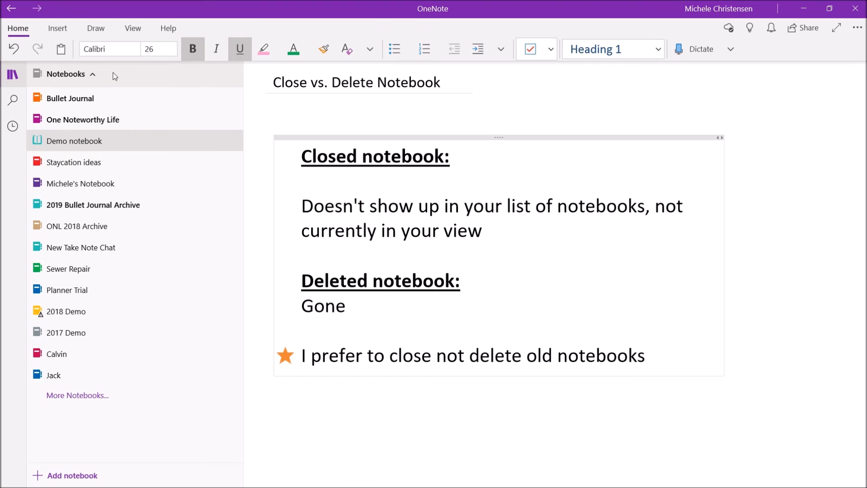
{"action": "mouse_move", "coordinate": [69, 137]}
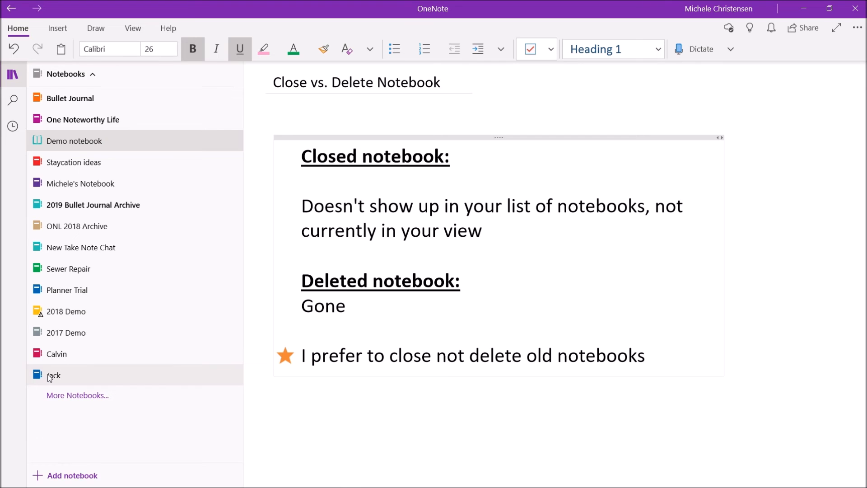
{"action": "mouse_move", "coordinate": [60, 398]}
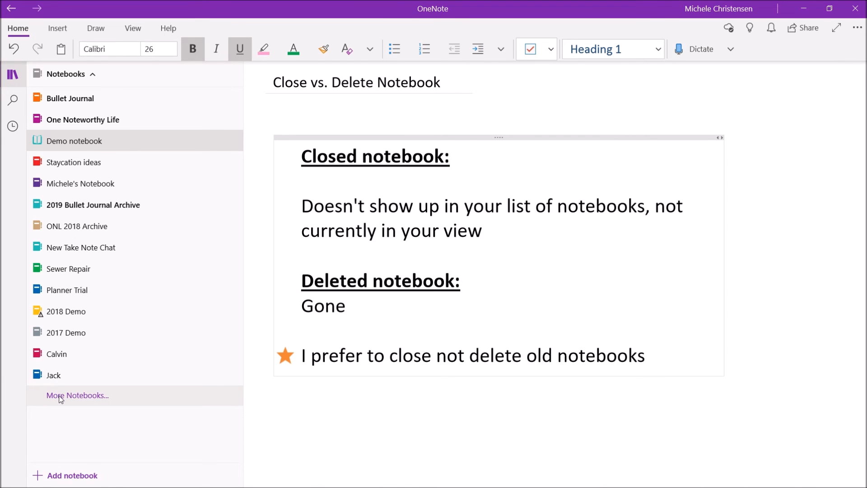
Step: Open the Profiling (IOA) notebook from More Notebooks so it appears in the notebook list
{"action": "left_click", "coordinate": [78, 394]}
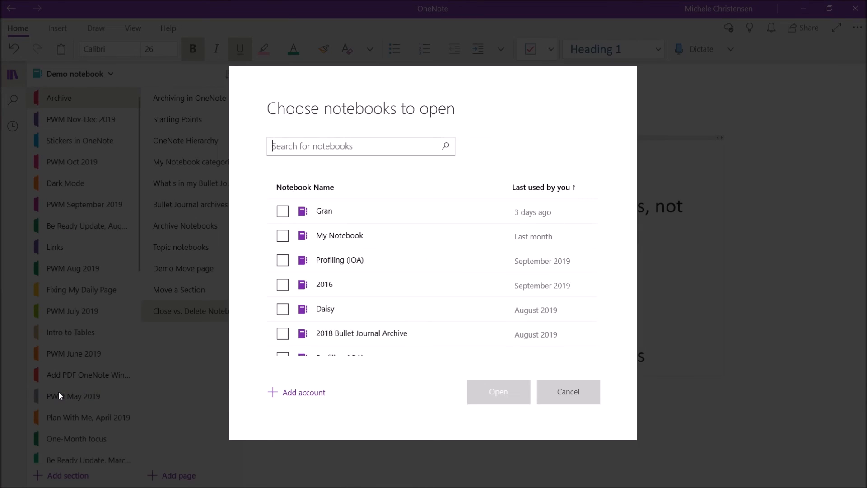
{"action": "left_click", "coordinate": [282, 260]}
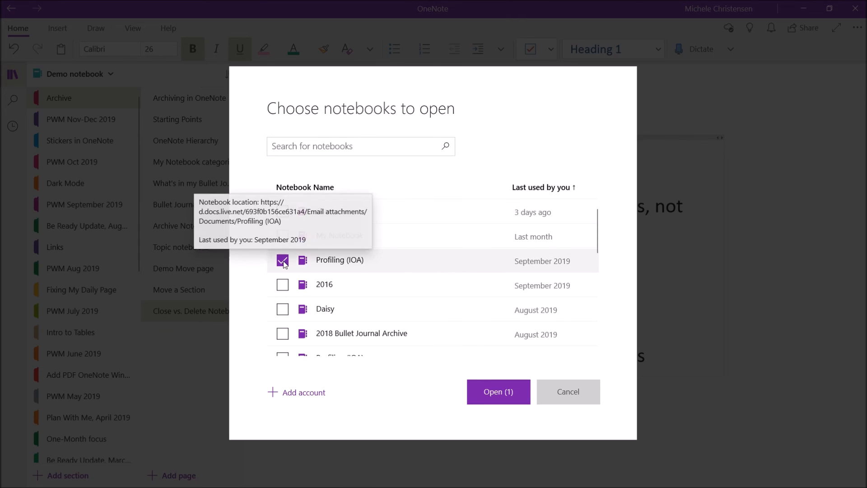
{"action": "left_click", "coordinate": [497, 391]}
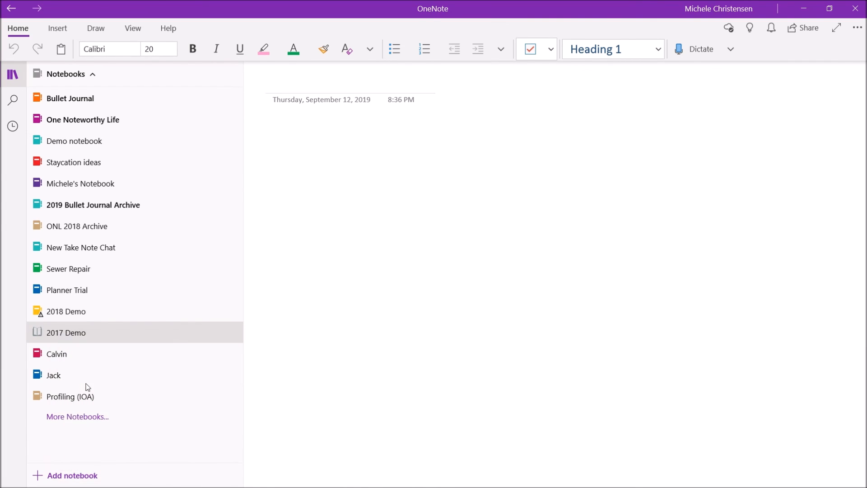
Step: Close the 2017 Demo notebook, switch back to Demo notebook, and confirm 2017 Demo is gone
{"action": "left_click", "coordinate": [56, 353]}
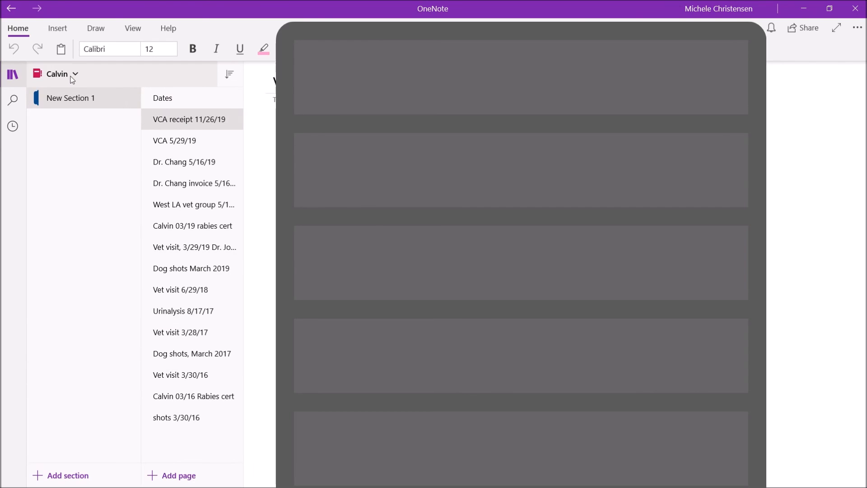
{"action": "left_click", "coordinate": [67, 73]}
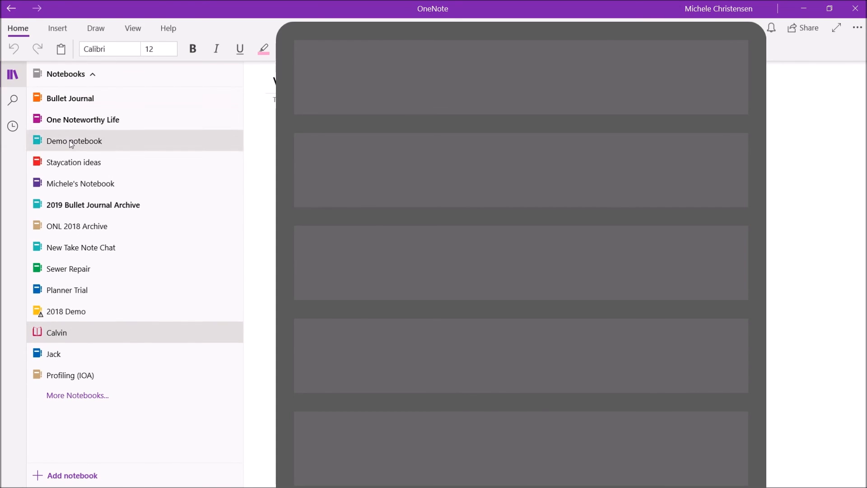
{"action": "left_click", "coordinate": [74, 140]}
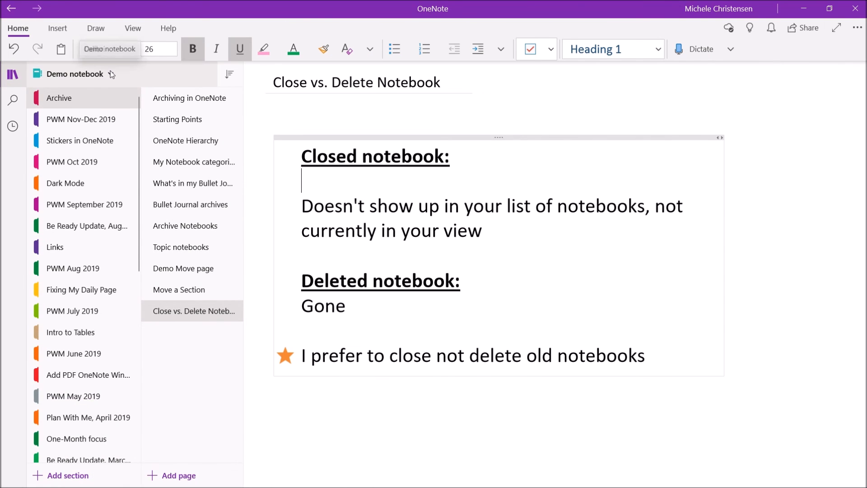
{"action": "left_click", "coordinate": [75, 73]}
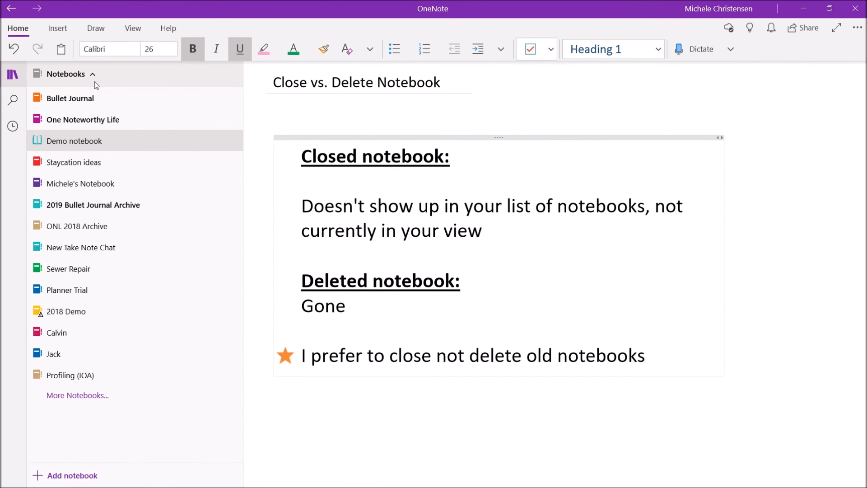
{"action": "mouse_move", "coordinate": [70, 375]}
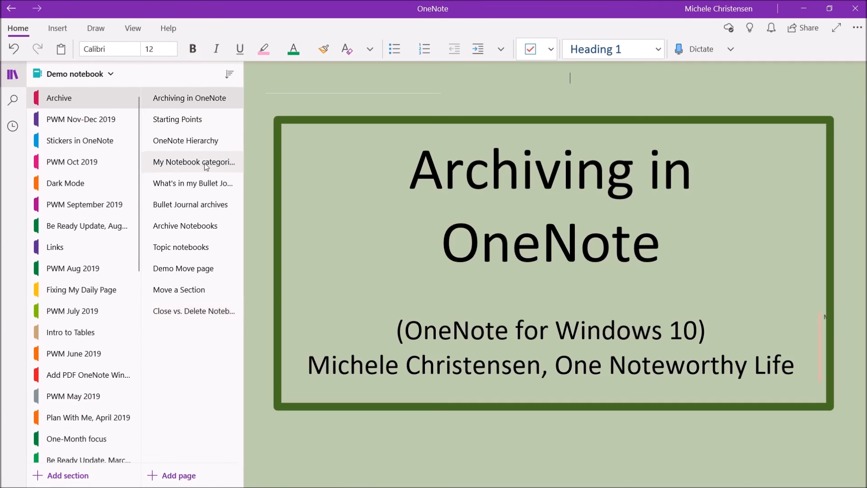
{"action": "mouse_move", "coordinate": [193, 162]}
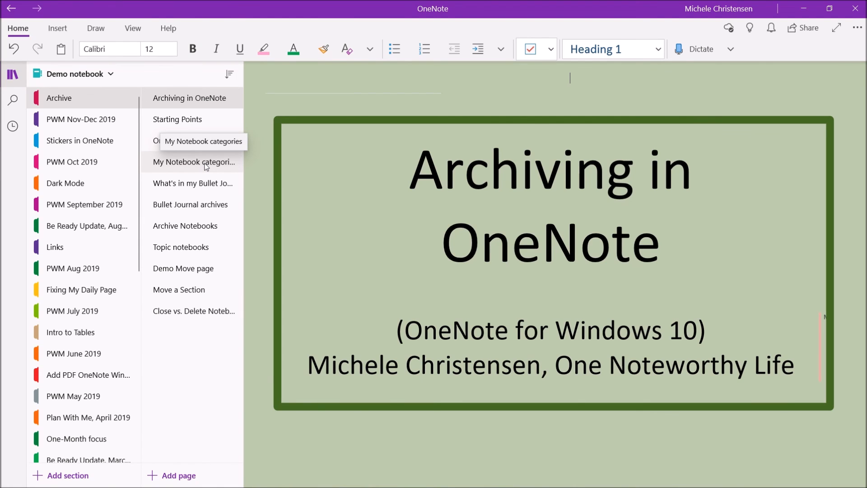